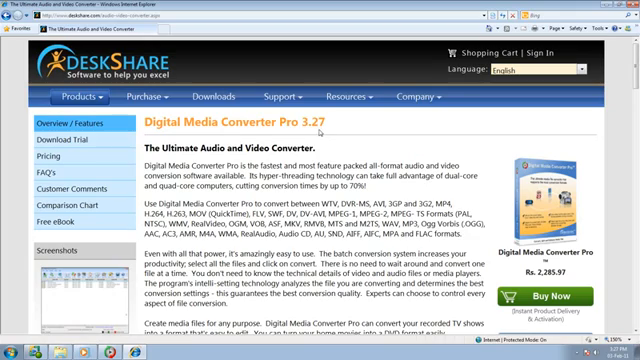
pyautogui.moveTo(322, 132)
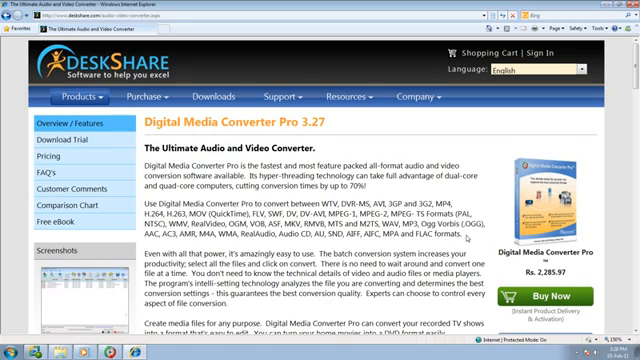
# Step: Bring up the Add Files picker showing the folder of sample videos
pyautogui.scroll(-3)
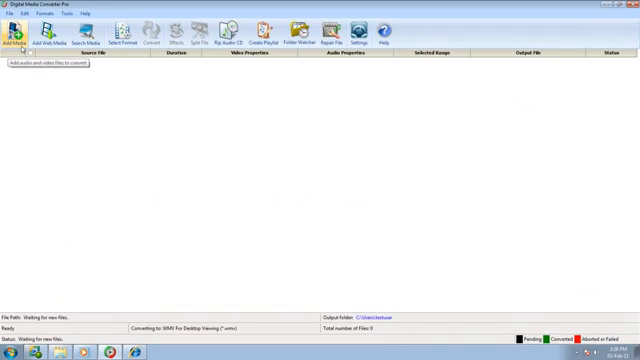
pyautogui.moveTo(52, 32)
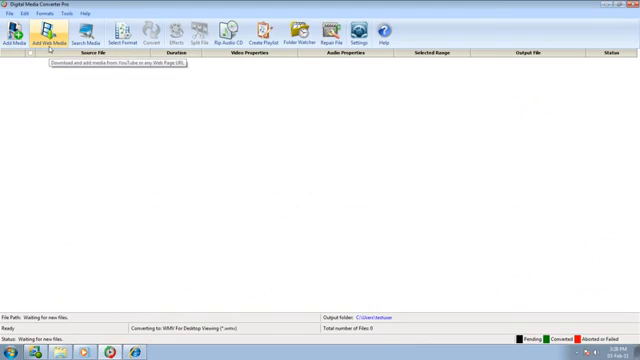
pyautogui.moveTo(14, 36)
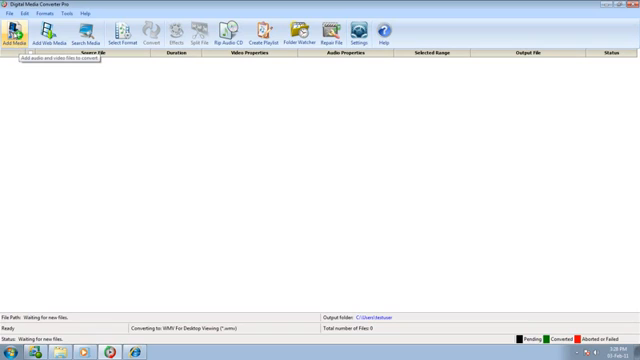
pyautogui.click(14, 36)
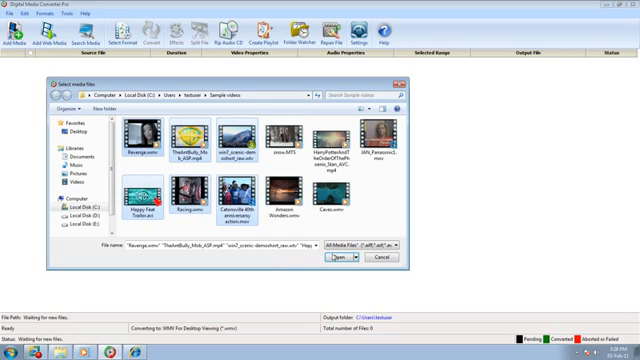
# Step: Choose the sample videos in the Open dialog to load them into the list
pyautogui.click(336, 258)
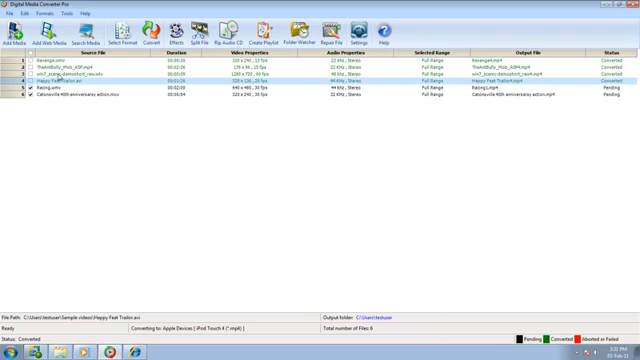
pyautogui.click(48, 36)
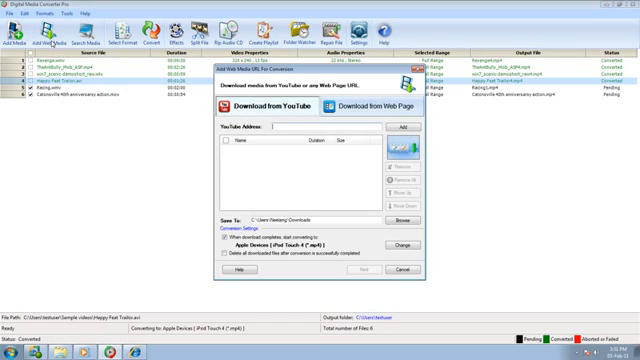
pyautogui.moveTo(310, 112)
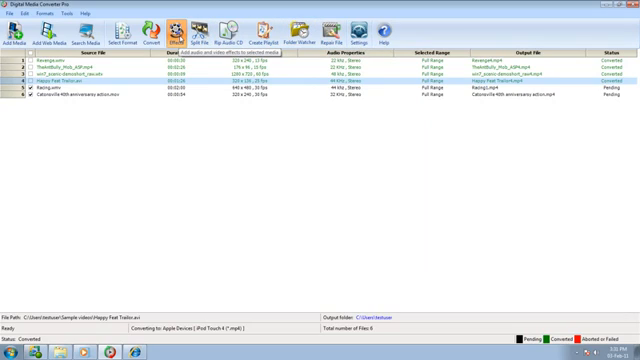
pyautogui.click(192, 32)
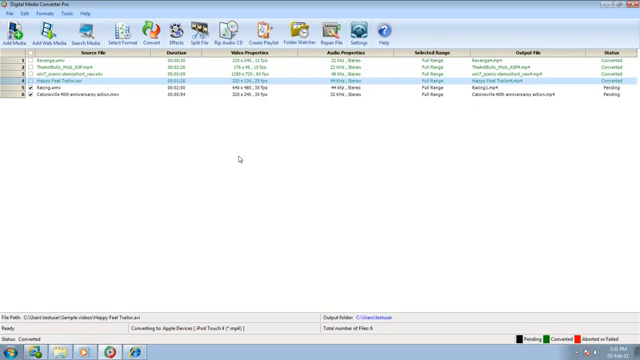
pyautogui.moveTo(240, 158)
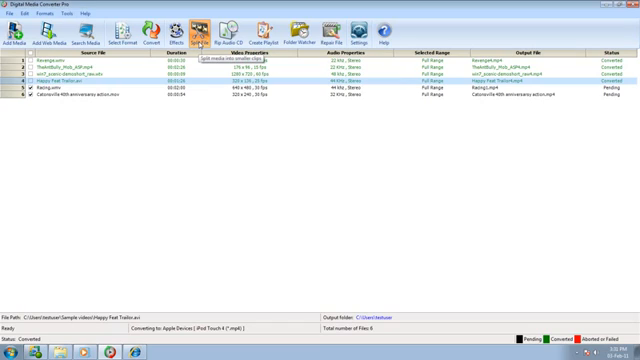
pyautogui.click(194, 28)
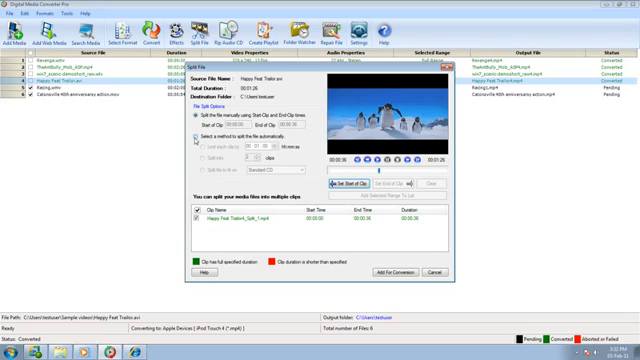
pyautogui.click(200, 176)
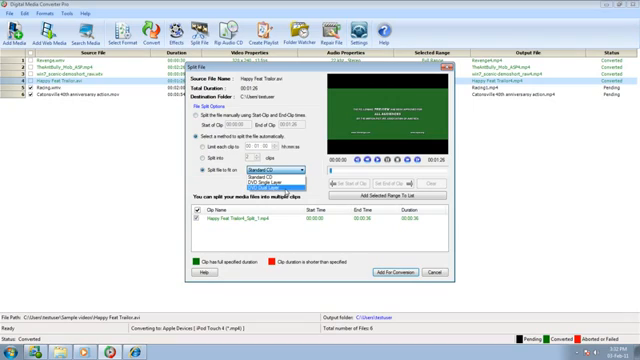
pyautogui.click(228, 172)
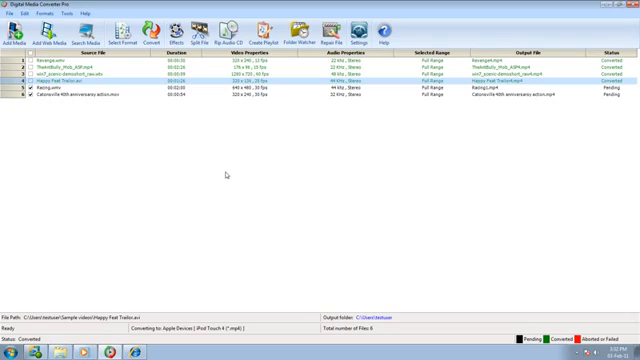
pyautogui.moveTo(224, 38)
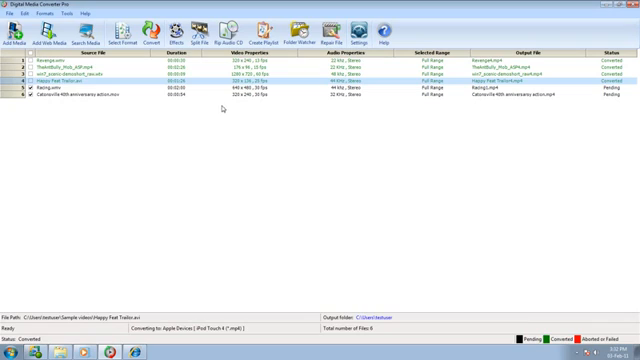
pyautogui.moveTo(268, 36)
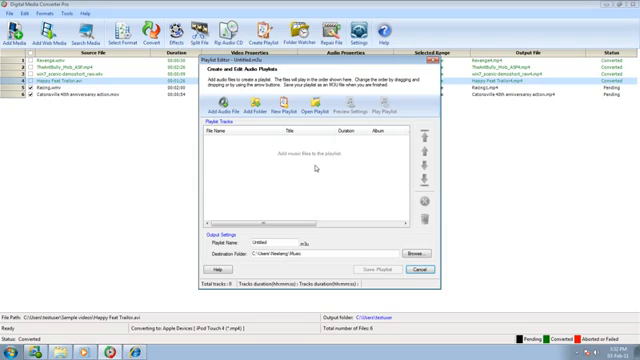
pyautogui.moveTo(314, 168)
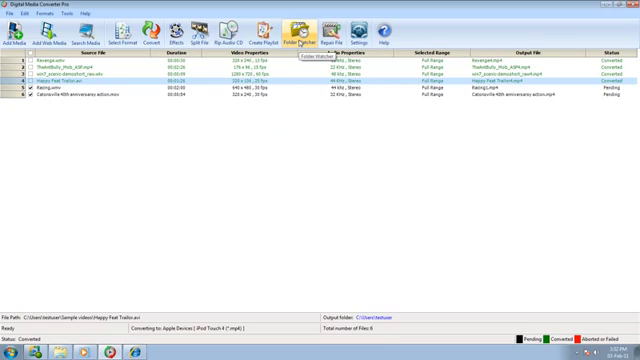
# Step: Bring up the Folder Watcher window for auto-converting new media
pyautogui.click(300, 30)
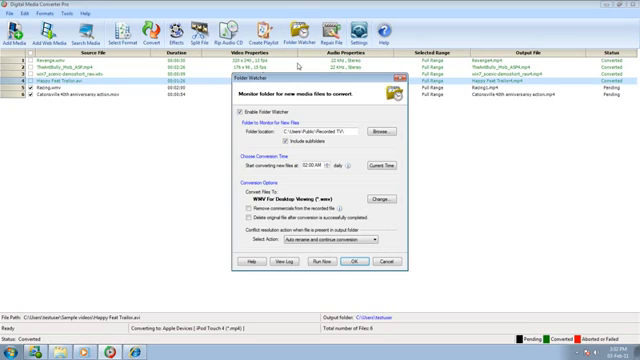